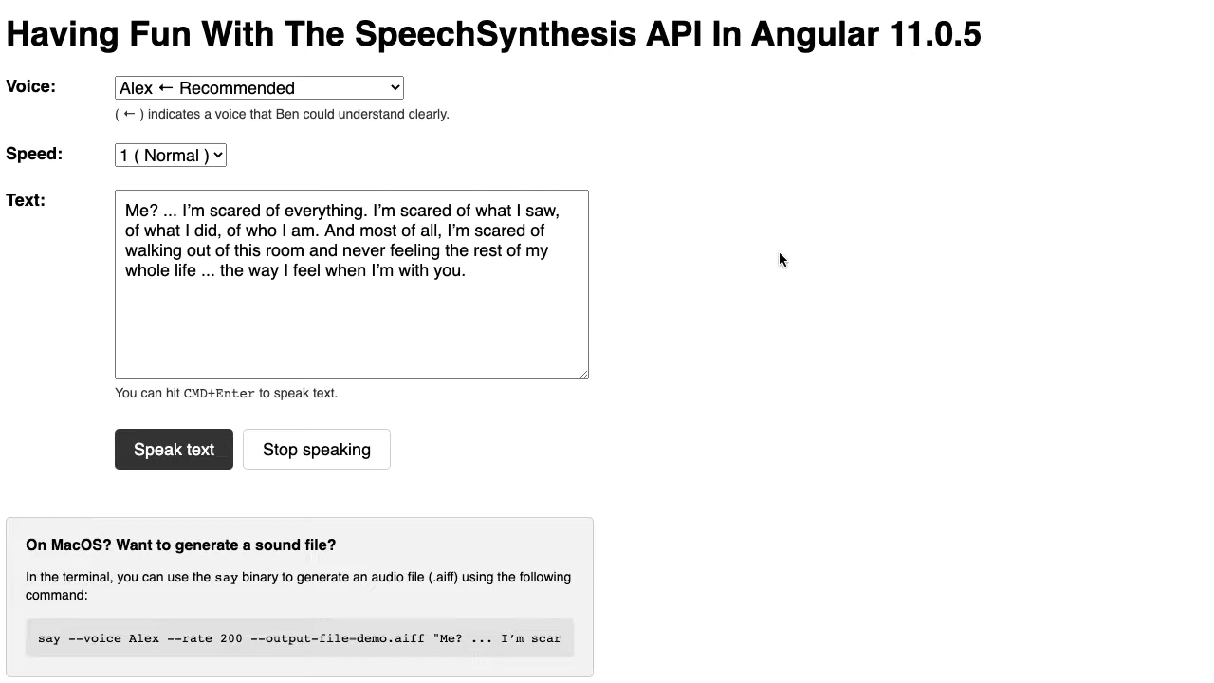
Try the Daniel and Melina voices, then reopen the Voice list to pick Karen
{"action": "double_click", "coordinate": [498, 34]}
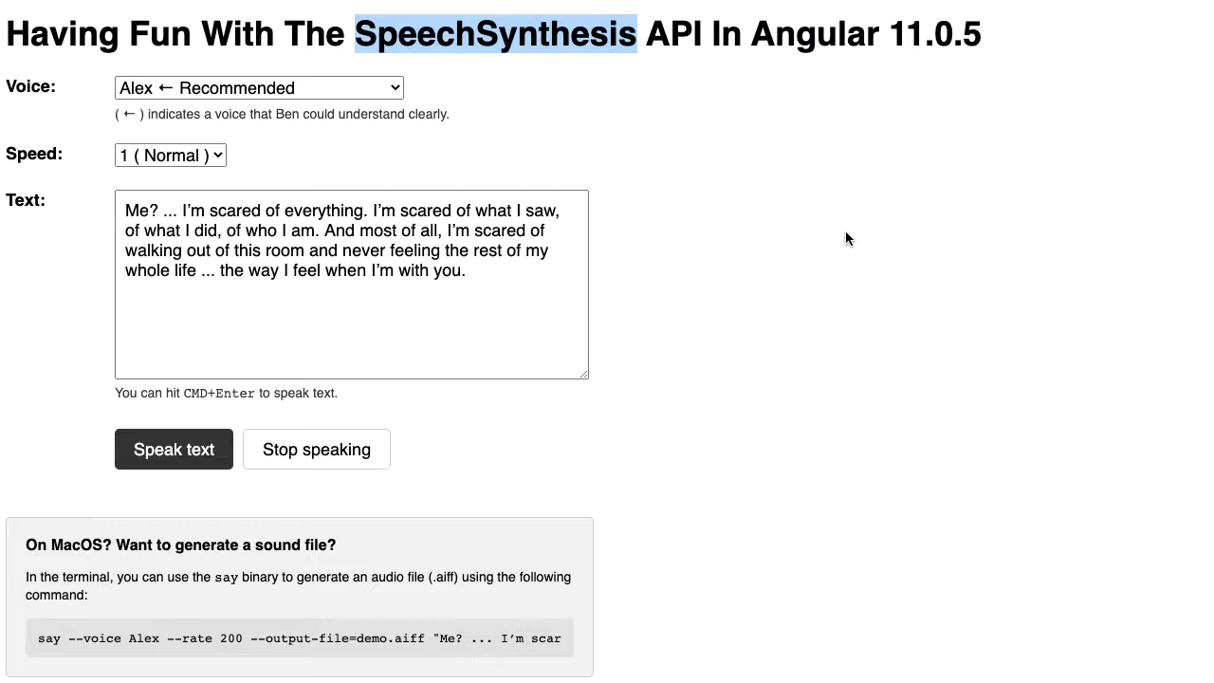
{"action": "mouse_move", "coordinate": [583, 70]}
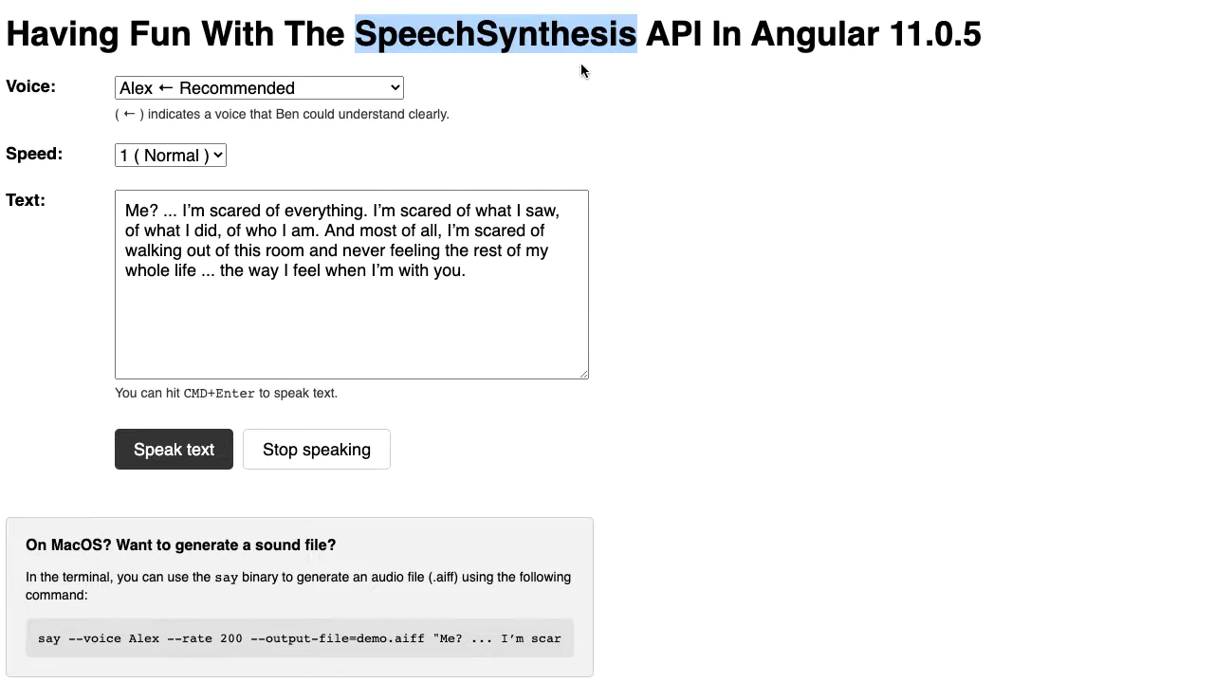
{"action": "mouse_move", "coordinate": [649, 98]}
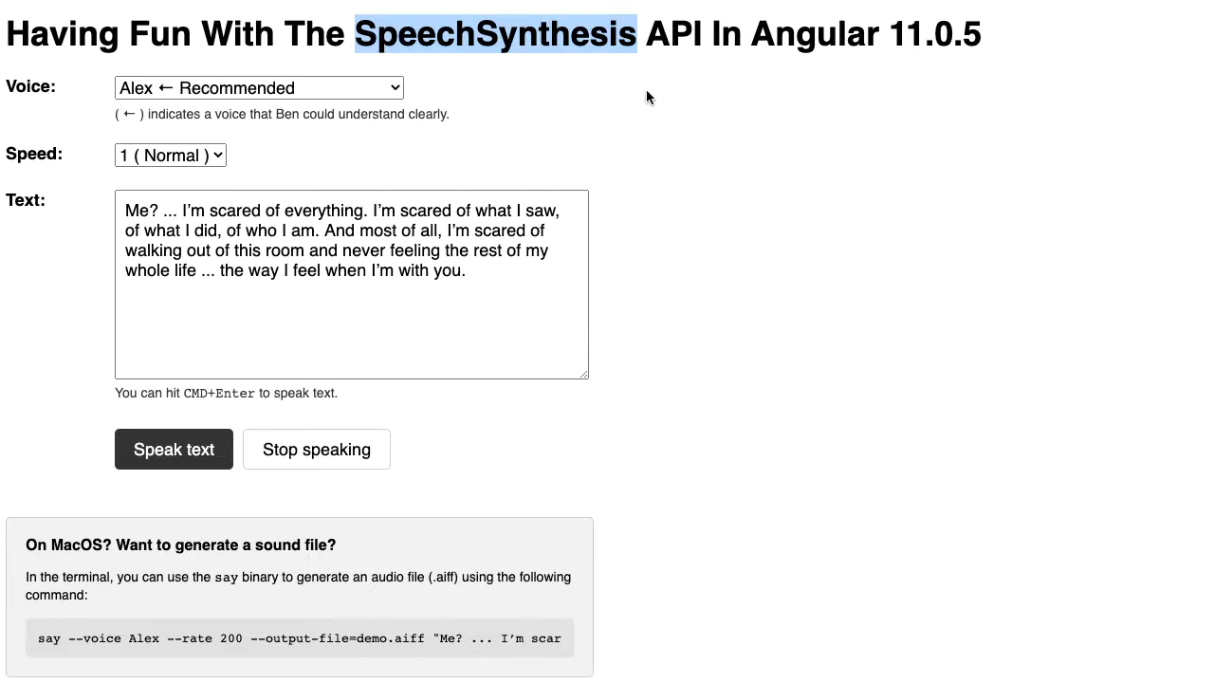
{"action": "mouse_move", "coordinate": [772, 70]}
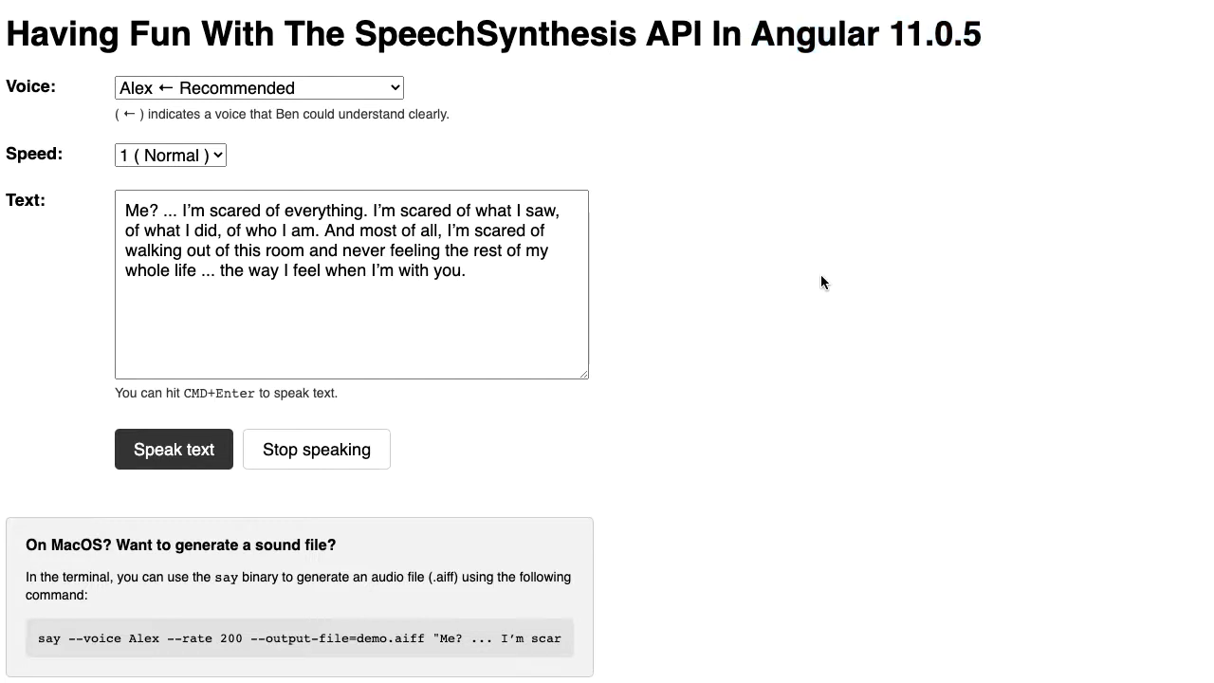
{"action": "mouse_move", "coordinate": [111, 91]}
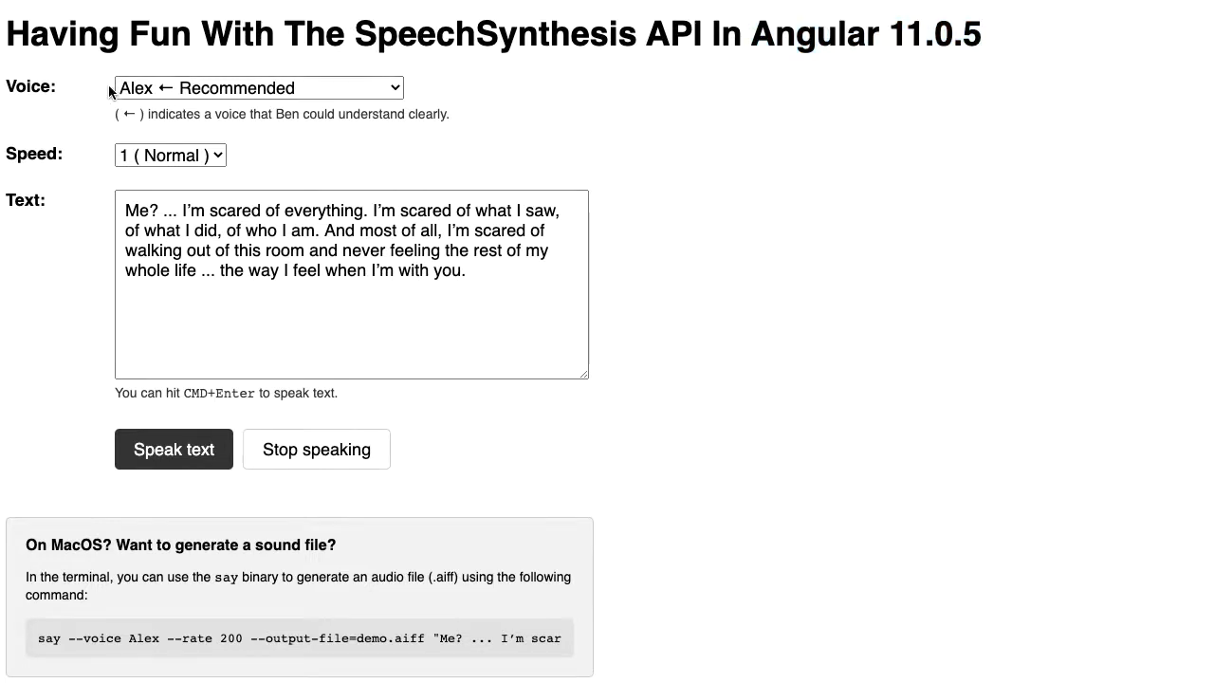
{"action": "left_click", "coordinate": [257, 87]}
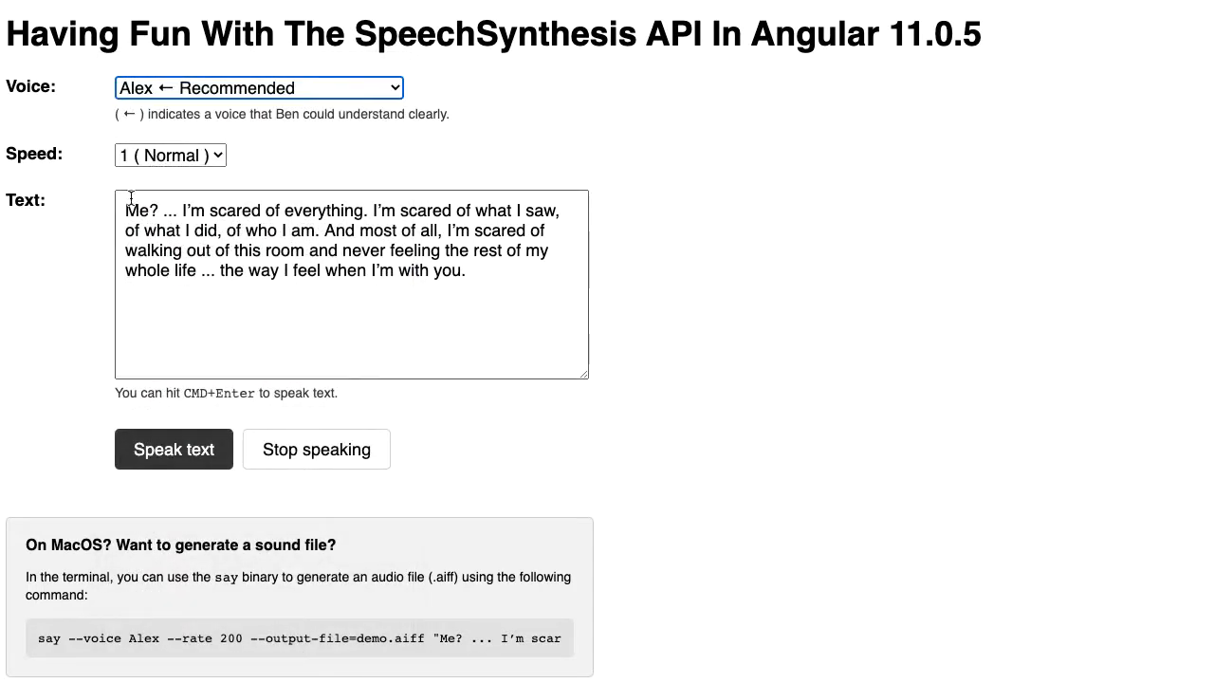
{"action": "mouse_move", "coordinate": [210, 92]}
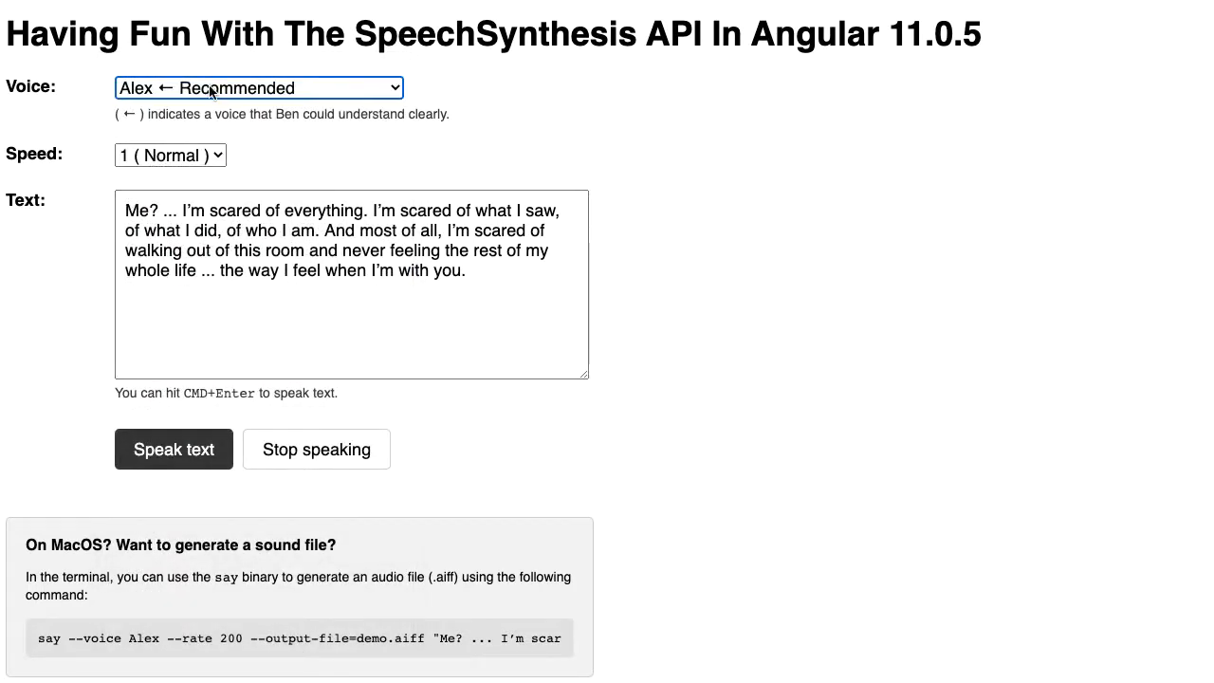
{"action": "mouse_move", "coordinate": [164, 161]}
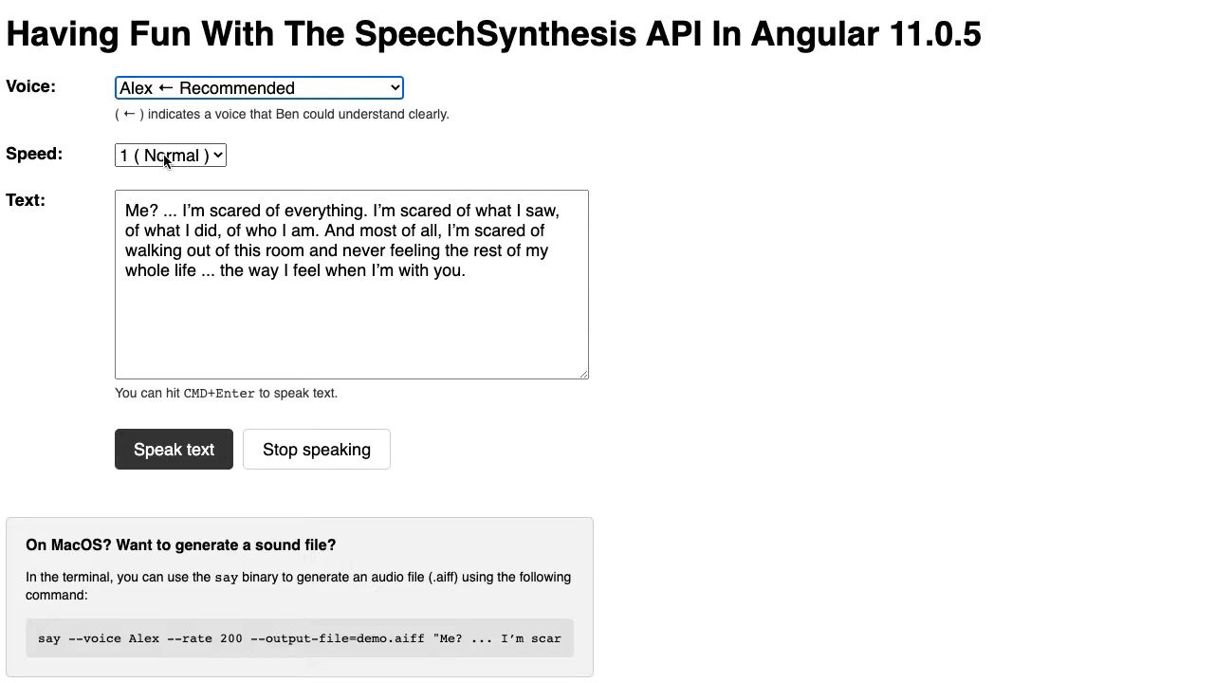
{"action": "mouse_move", "coordinate": [656, 153]}
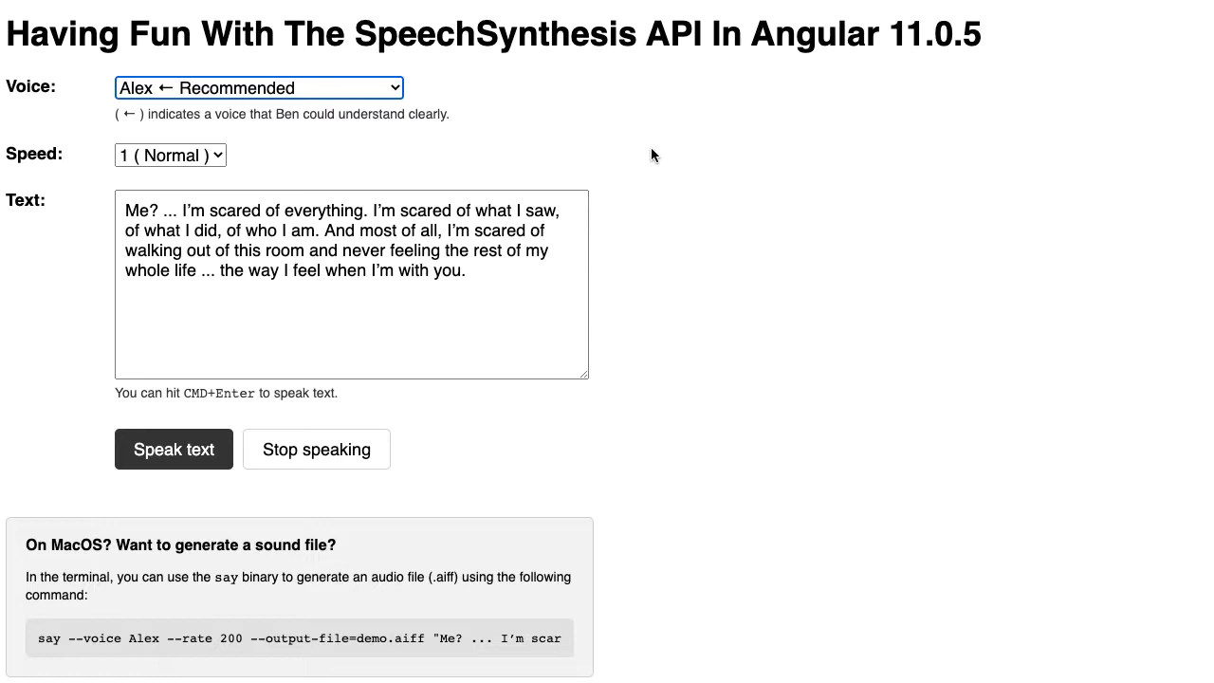
{"action": "mouse_move", "coordinate": [264, 137]}
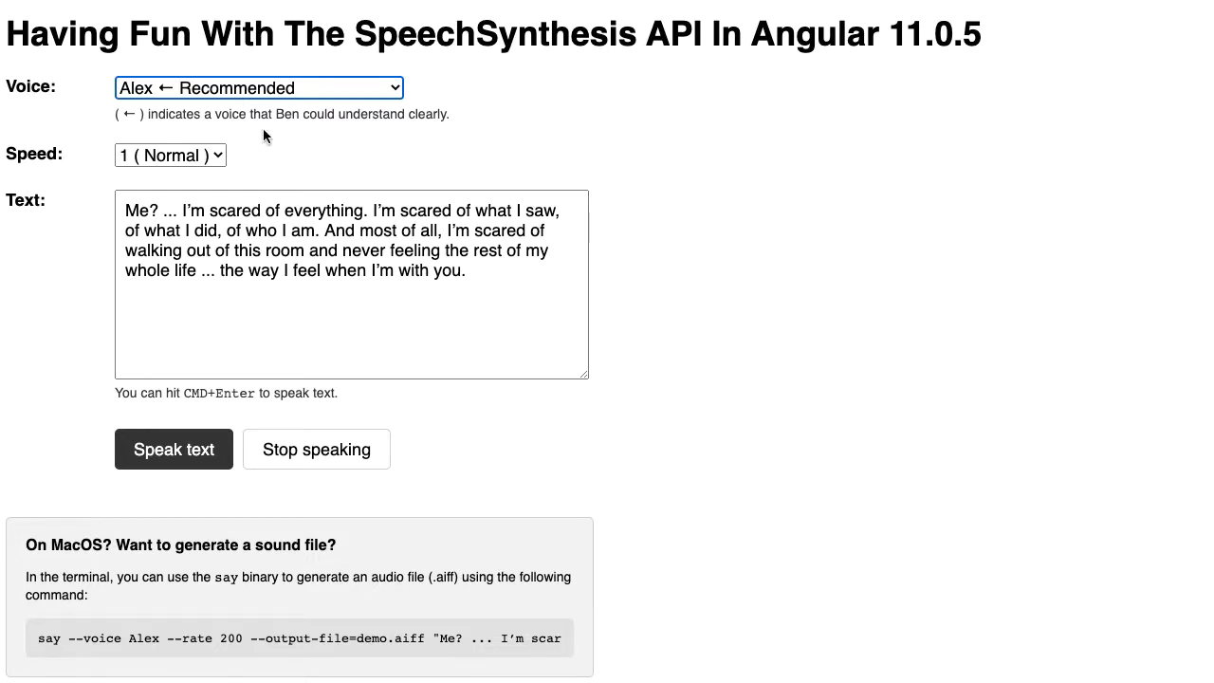
{"action": "left_click", "coordinate": [258, 87]}
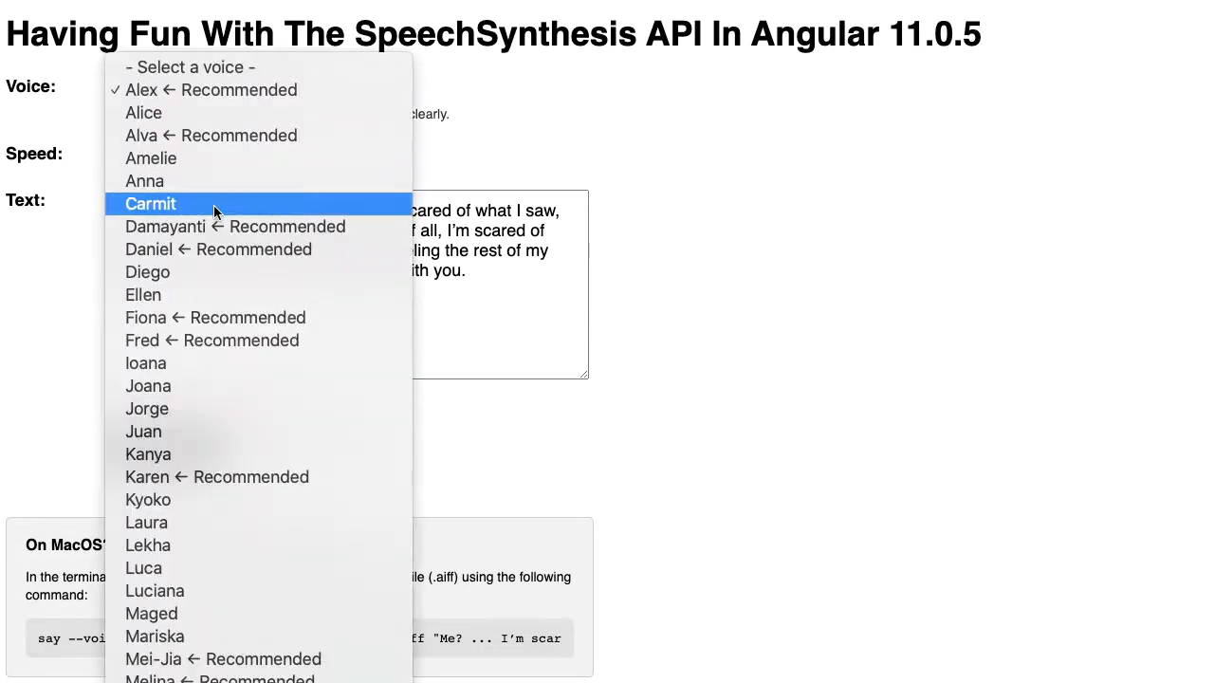
{"action": "left_click", "coordinate": [197, 248]}
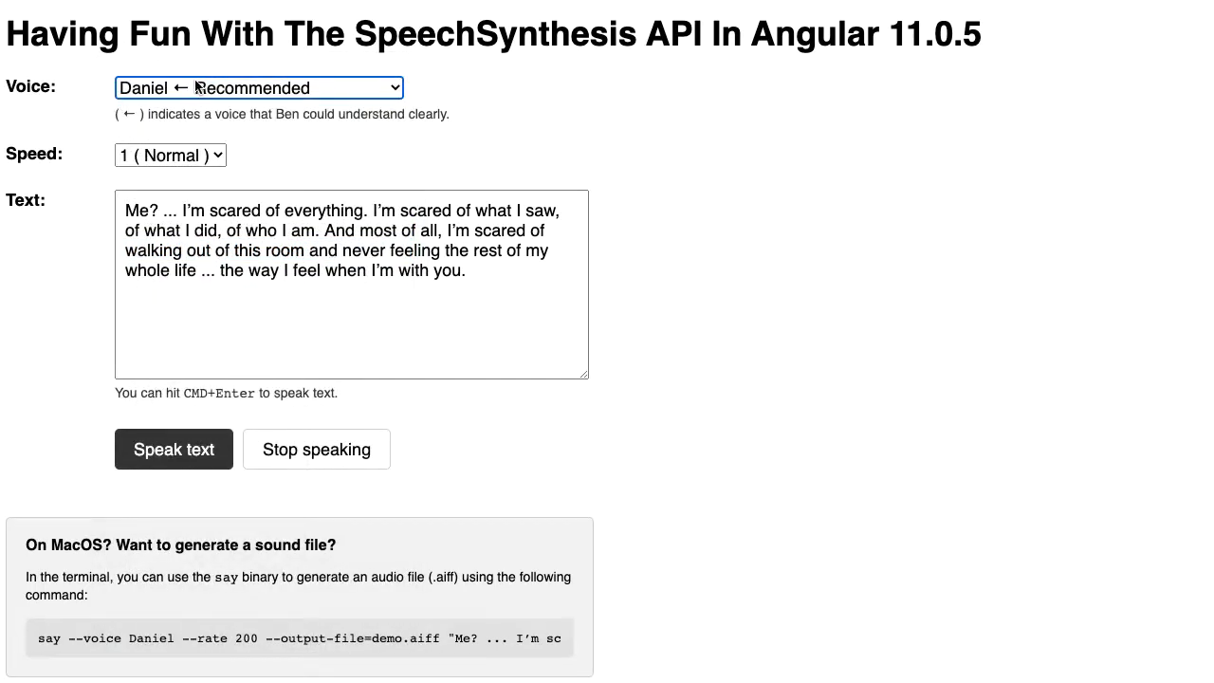
{"action": "left_click", "coordinate": [257, 87]}
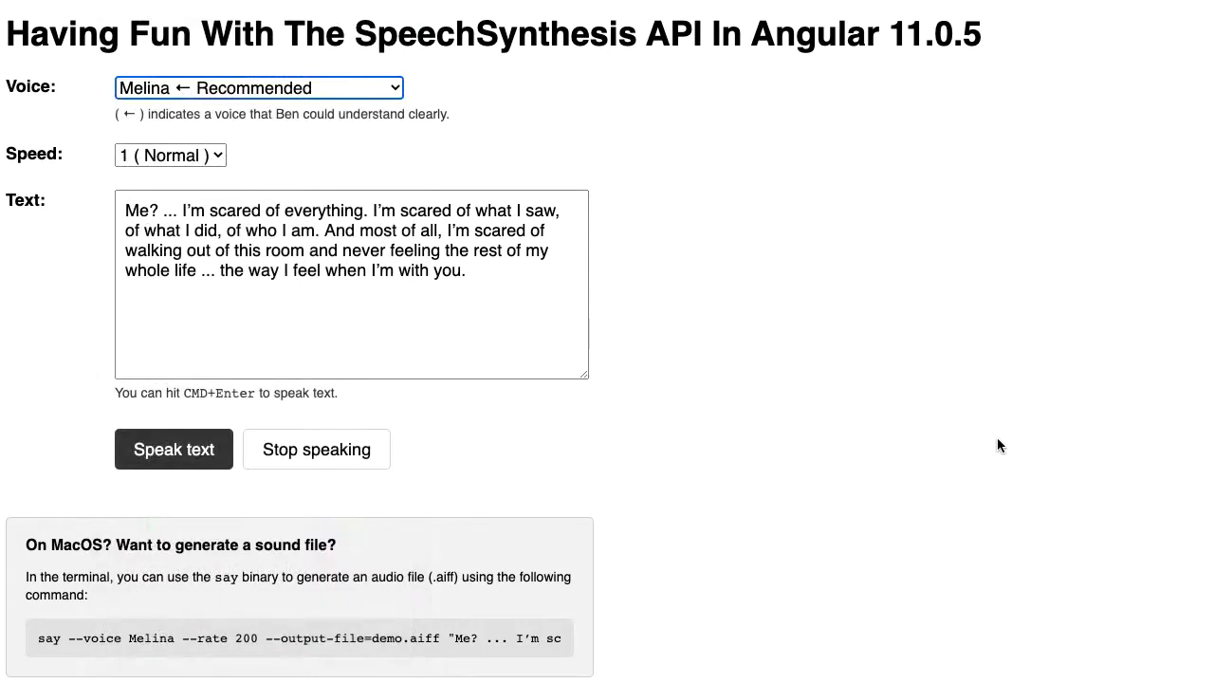
{"action": "left_click", "coordinate": [258, 87]}
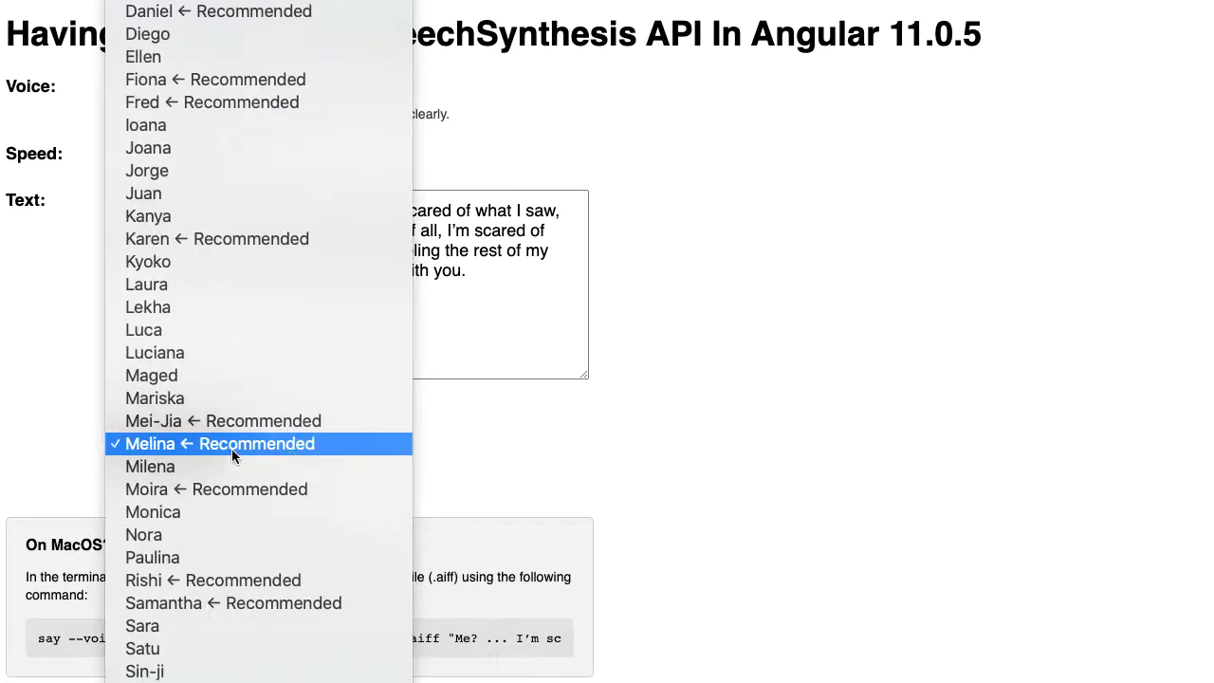
{"action": "mouse_move", "coordinate": [227, 261]}
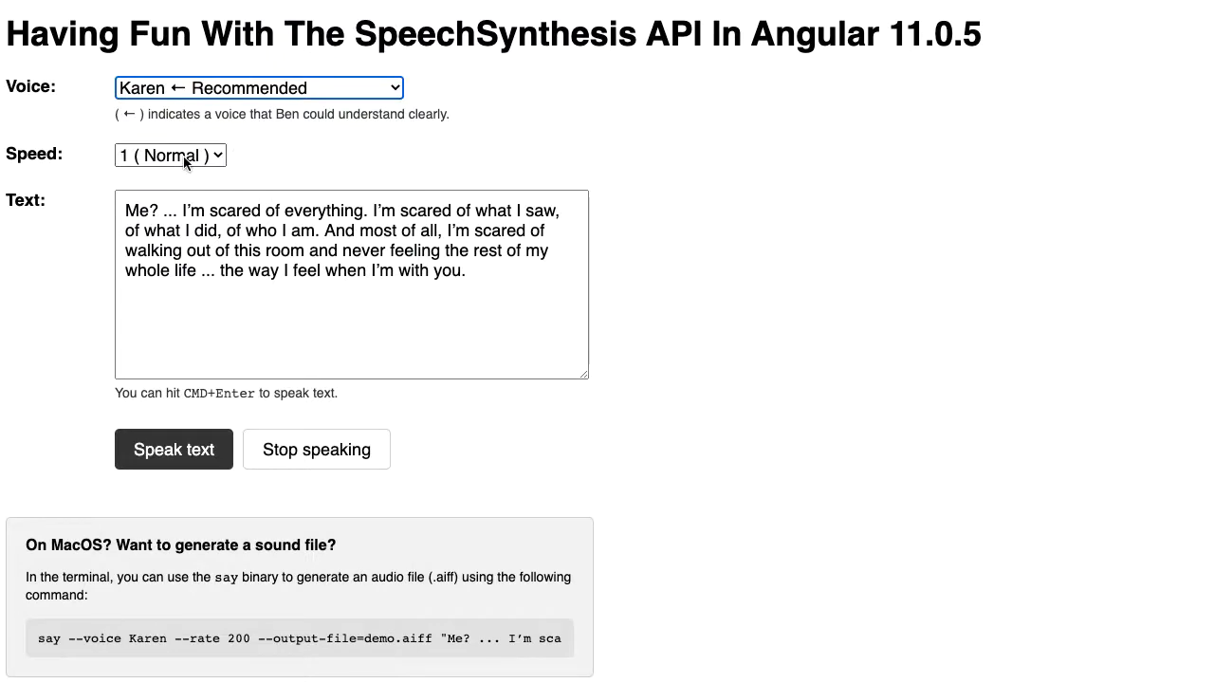
Set the speaking speed to 1.25, making the say command's rate 250
{"action": "left_click", "coordinate": [171, 154]}
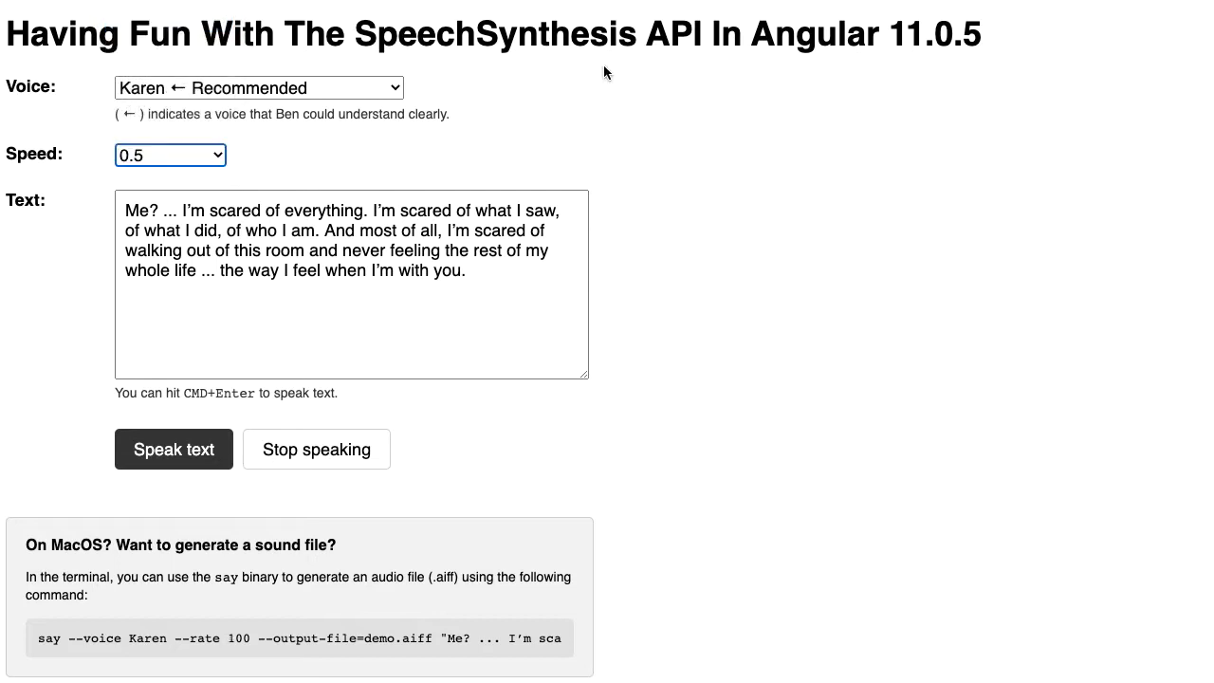
{"action": "left_click", "coordinate": [316, 449]}
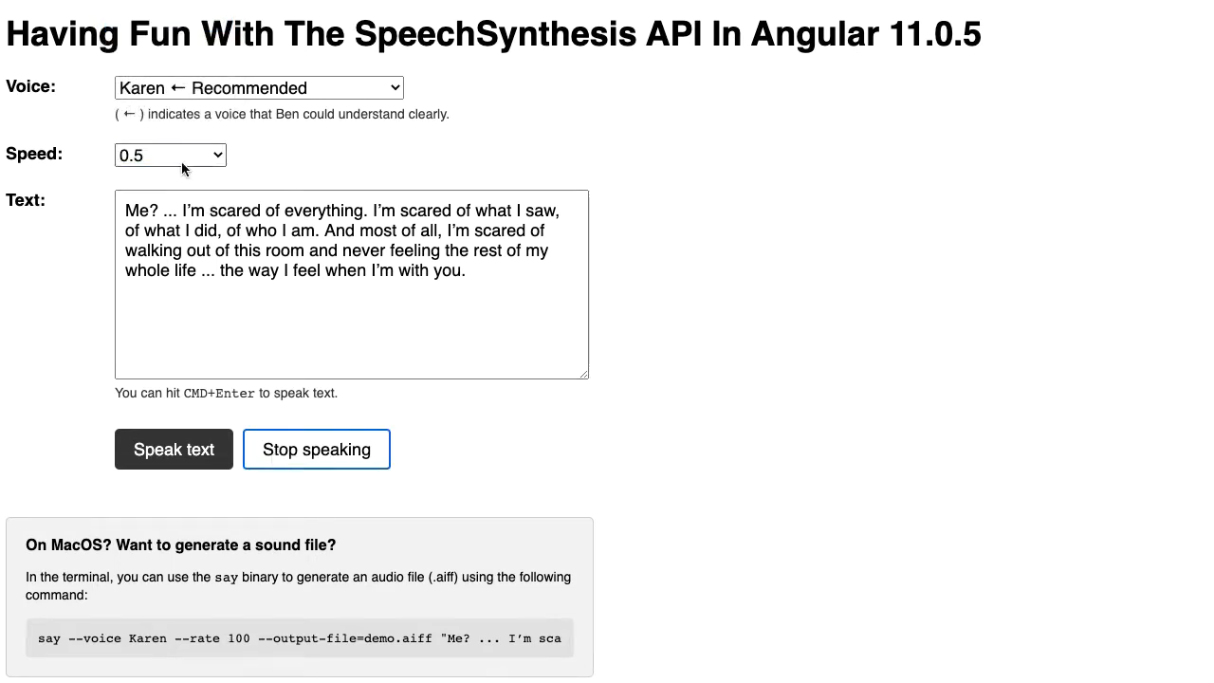
{"action": "left_click", "coordinate": [171, 153]}
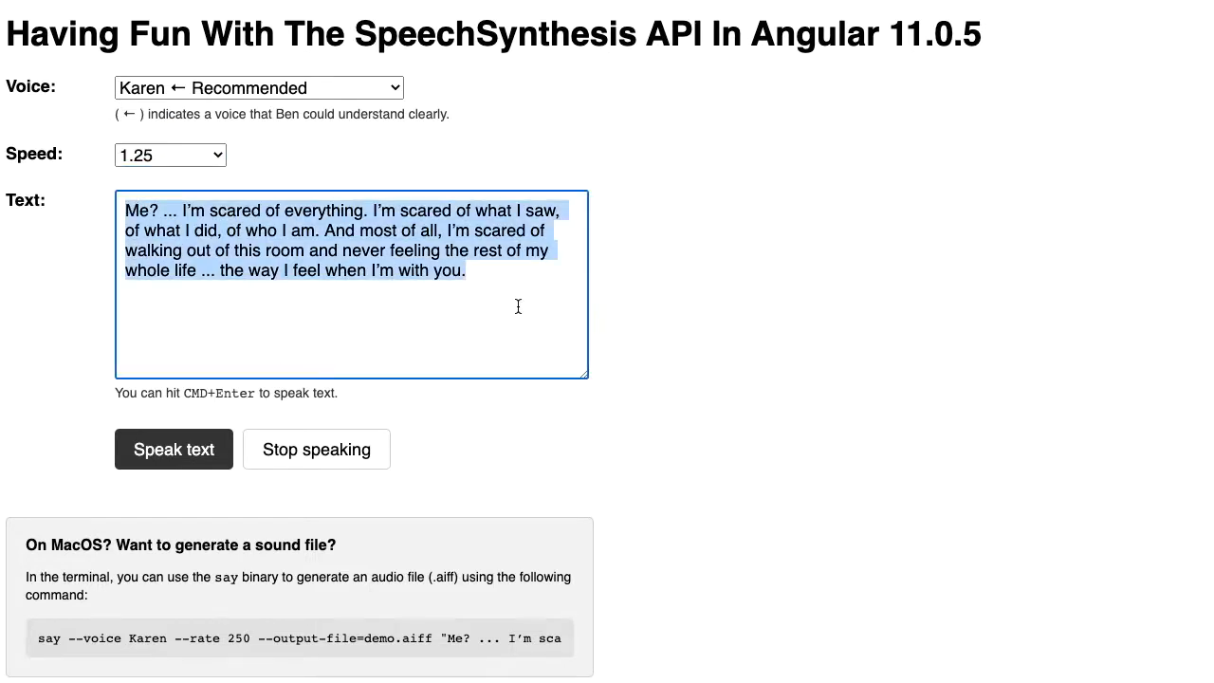
Deselect the quote and have Karen read it aloud at speed 1.25
{"action": "left_click", "coordinate": [466, 272]}
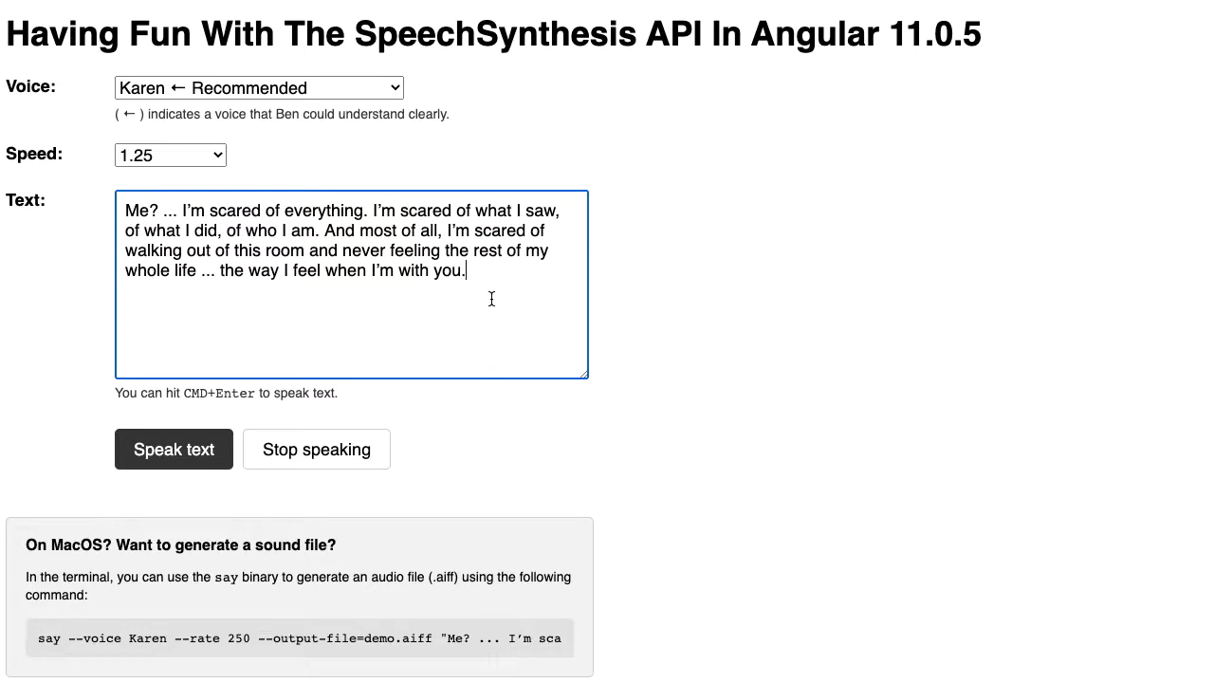
{"action": "left_click", "coordinate": [173, 450]}
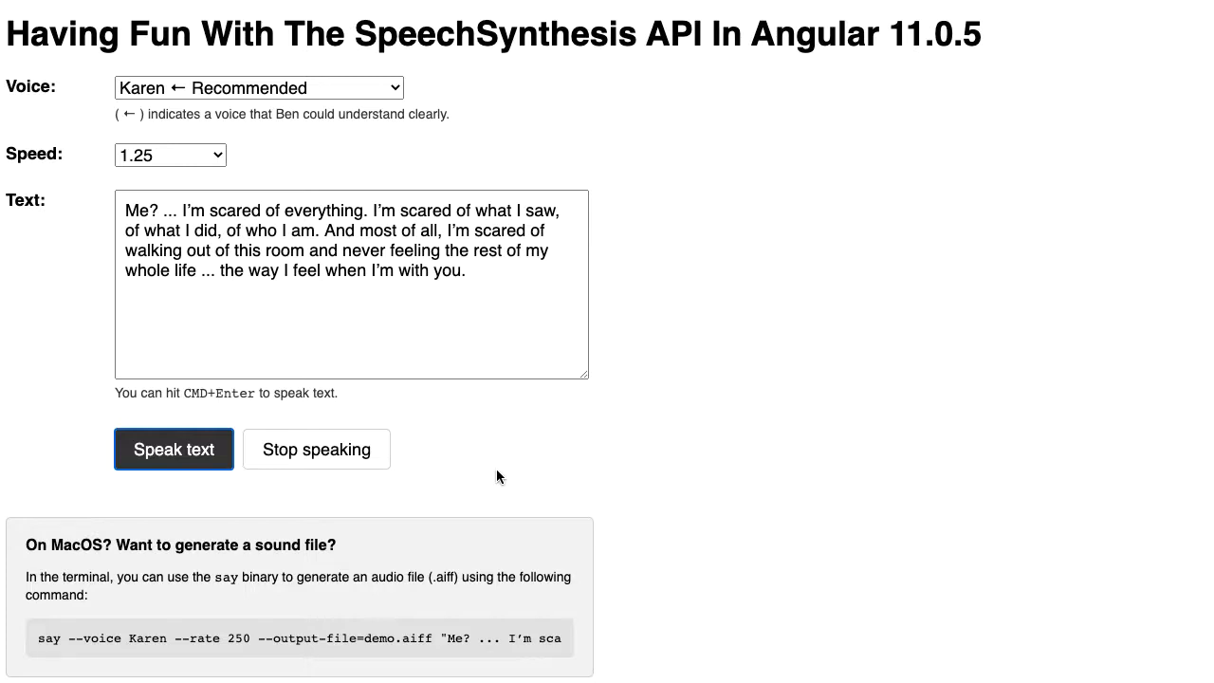
{"action": "mouse_move", "coordinate": [468, 27]}
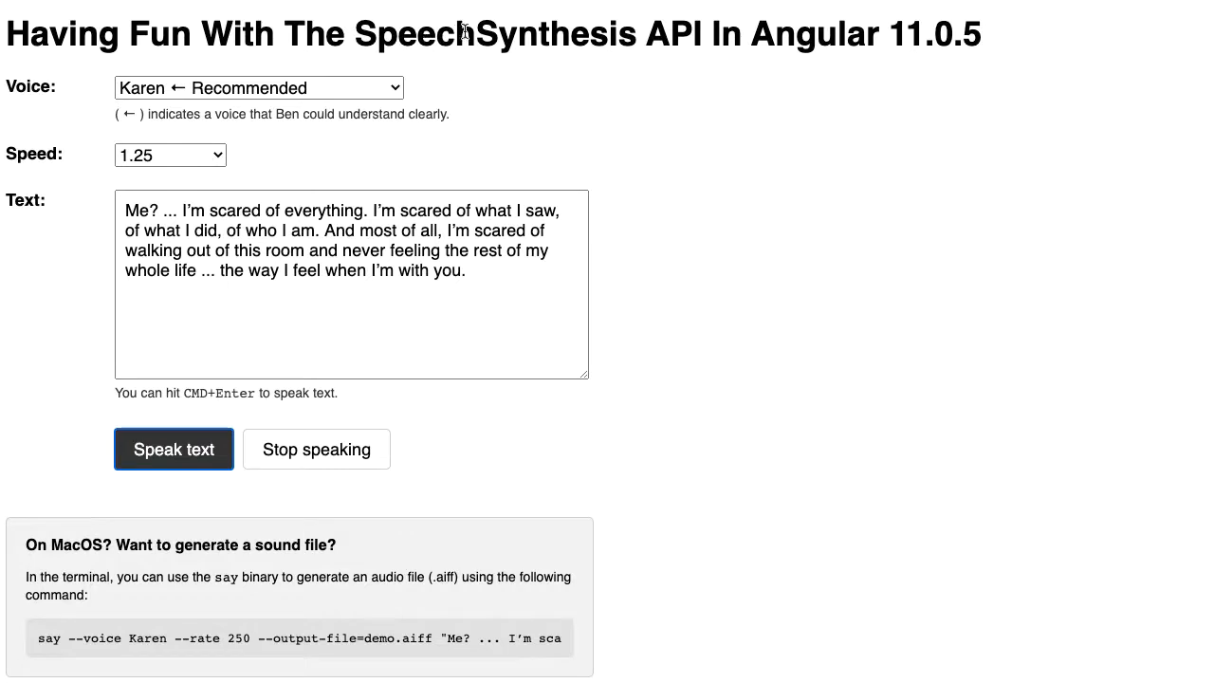
{"action": "mouse_move", "coordinate": [100, 523]}
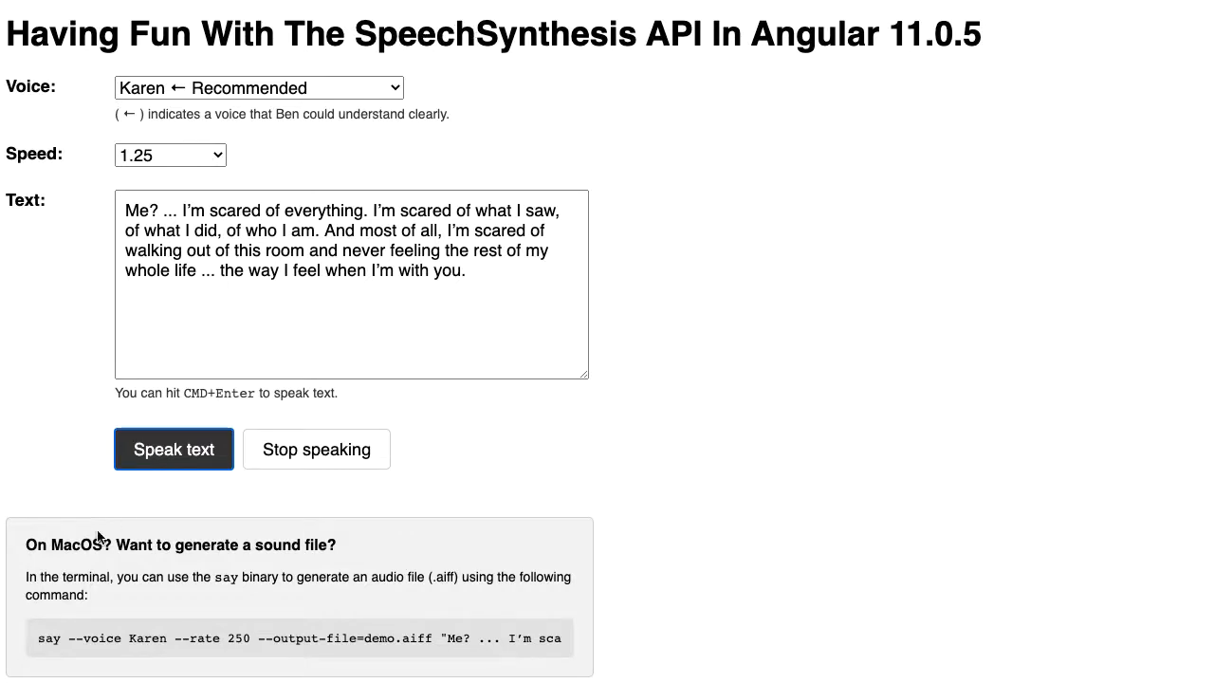
Select the entire generated say command in its box for copying
{"action": "double_click", "coordinate": [76, 545]}
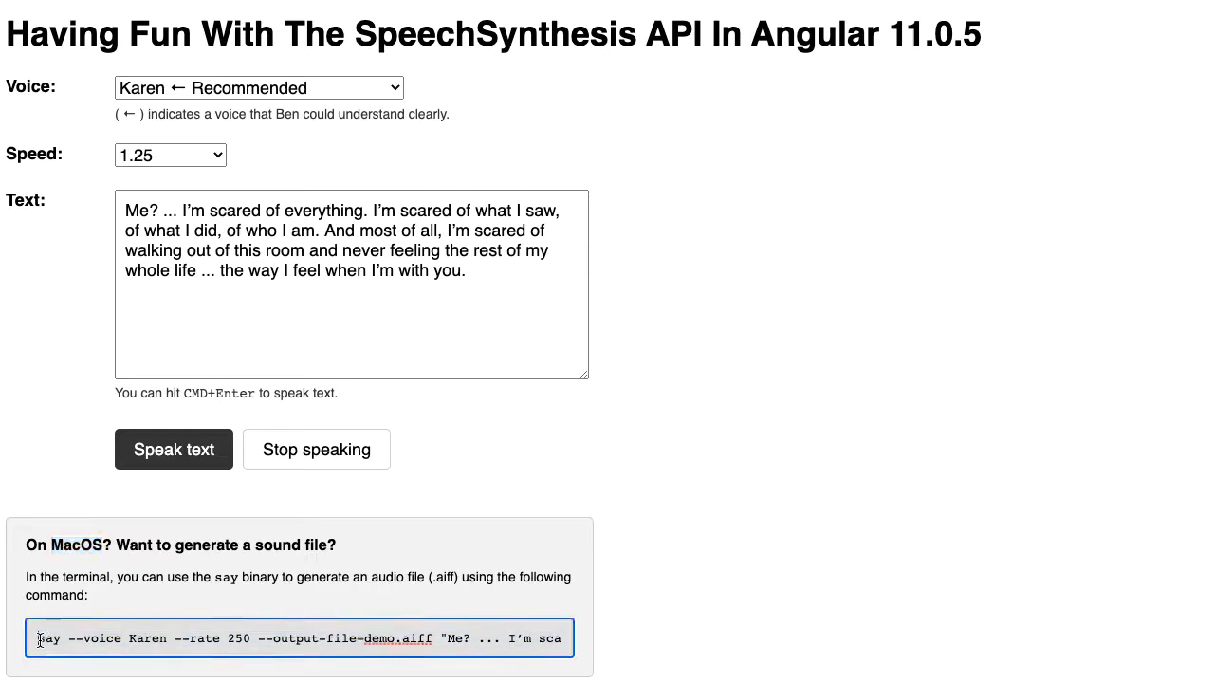
{"action": "double_click", "coordinate": [285, 639]}
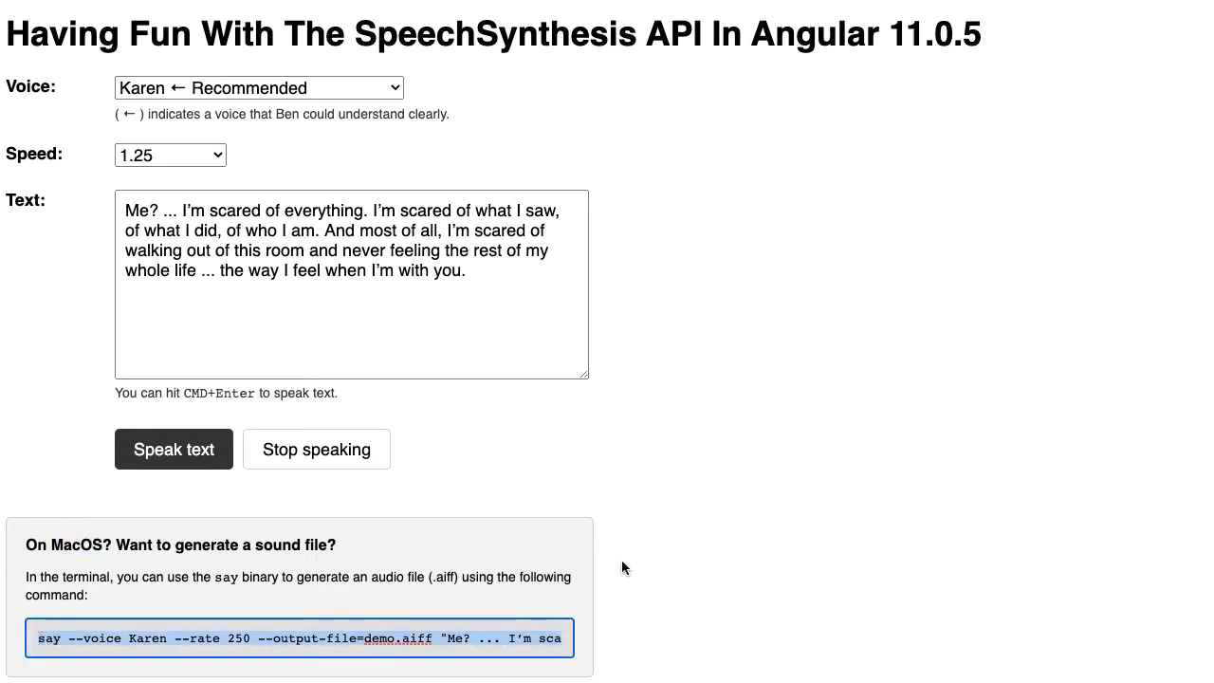
{"action": "mouse_move", "coordinate": [573, 403]}
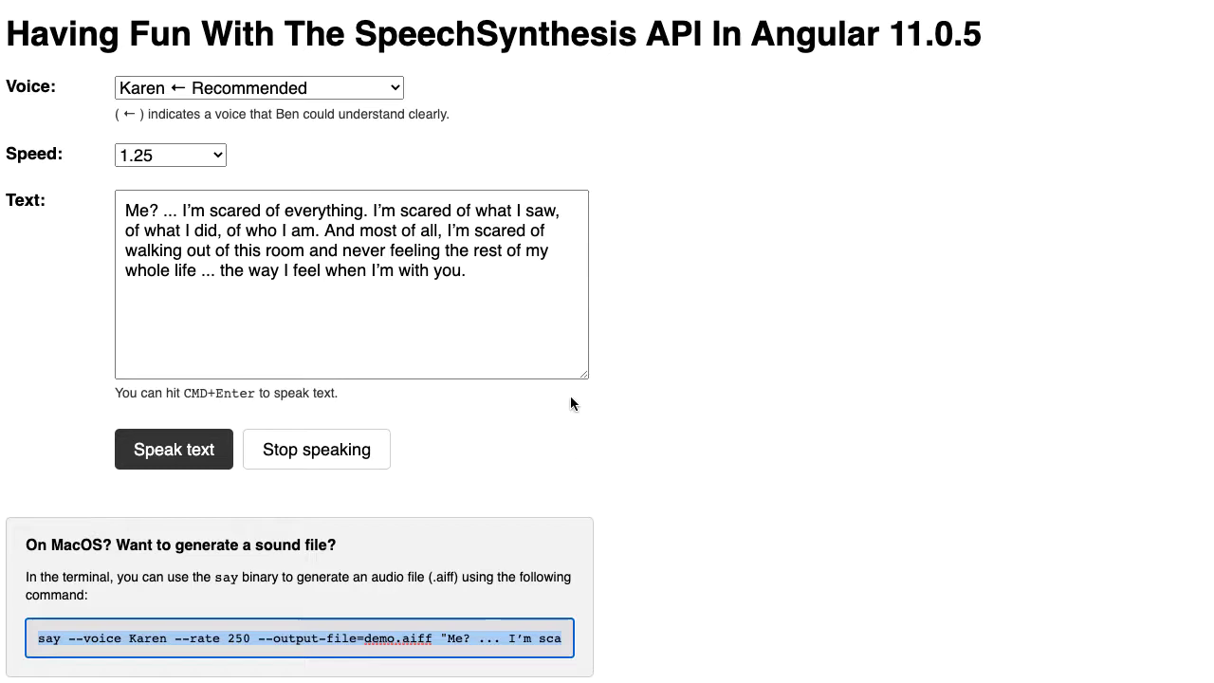
{"action": "mouse_move", "coordinate": [597, 241]}
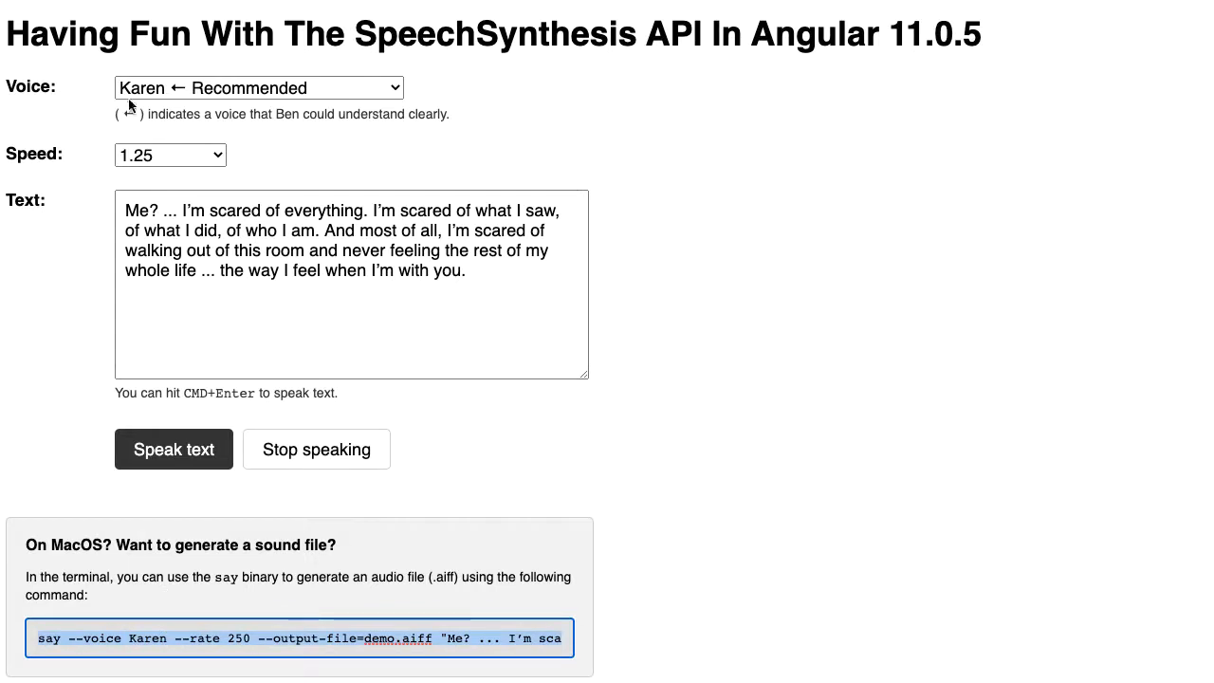
{"action": "mouse_move", "coordinate": [299, 638]}
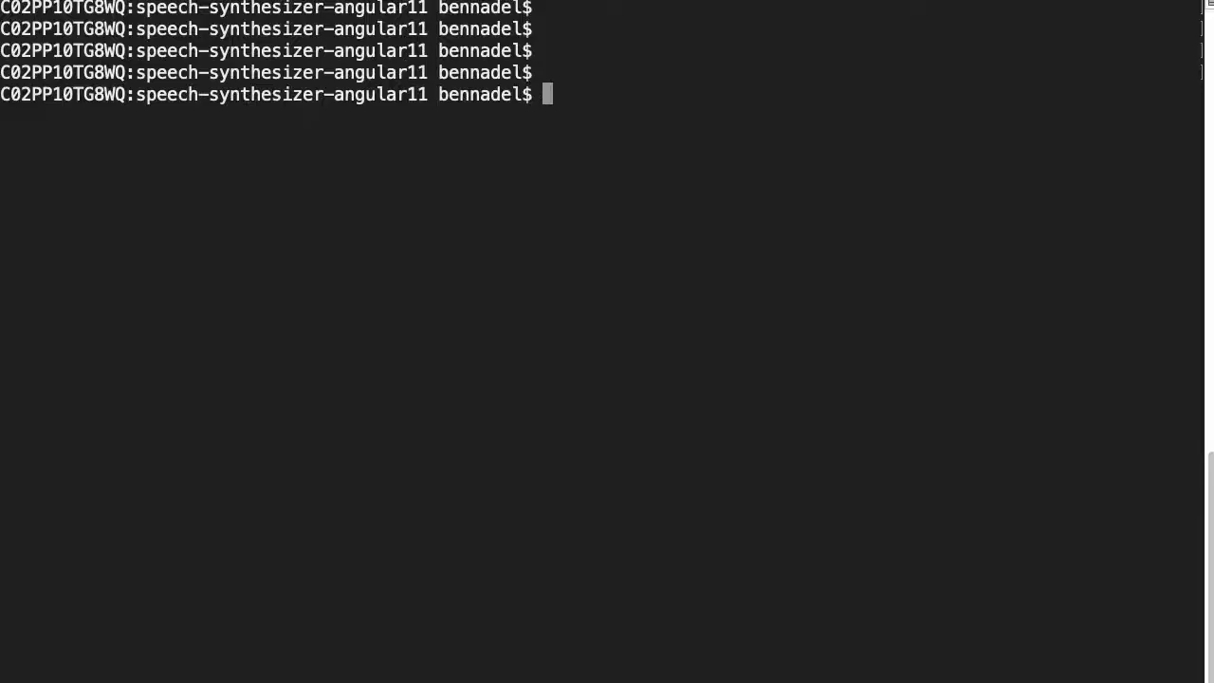
Run 'say --voice Karen --rate 250 --output-file=demo.aiff' with the quote in Terminal
{"action": "type", "text": "say --voice Karen --rate 250 --output-file=demo.aiff \"Me? ... I'm scared of everything. I'm scared of what I saw, of what I did, of who I am. And most of all, I'm scared of walking out of this room and never feeling the rest of my whole life ... the way I feel when I'm with you.\""}
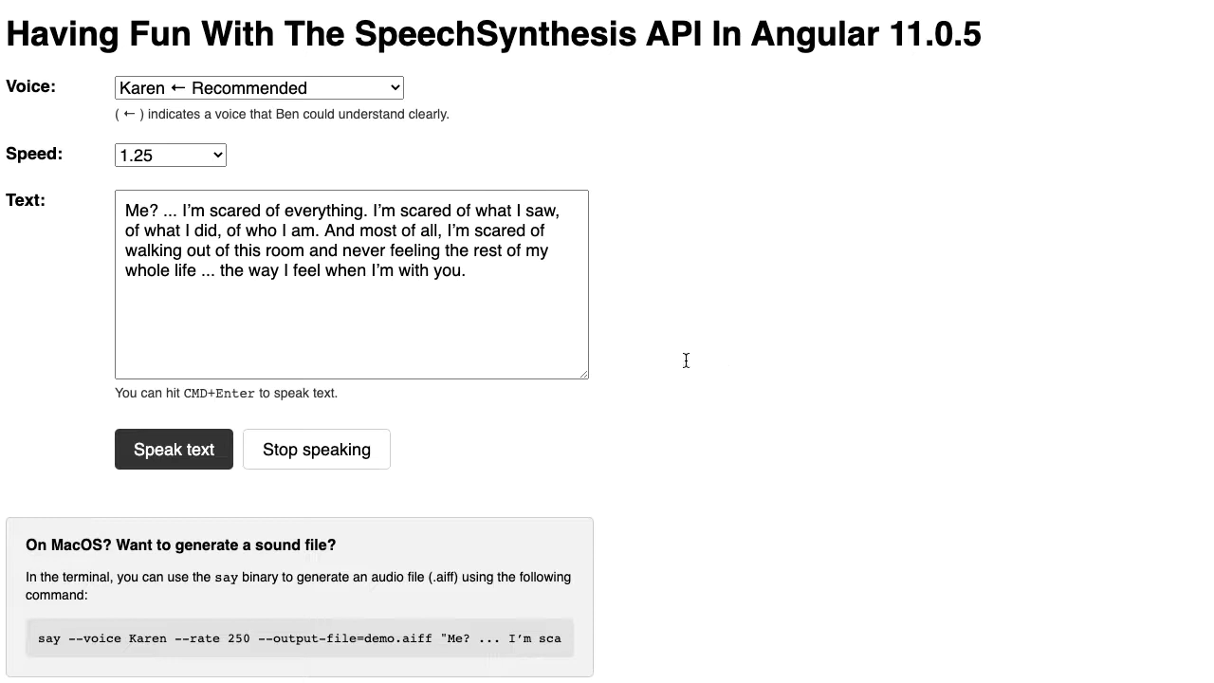
{"action": "mouse_move", "coordinate": [787, 354]}
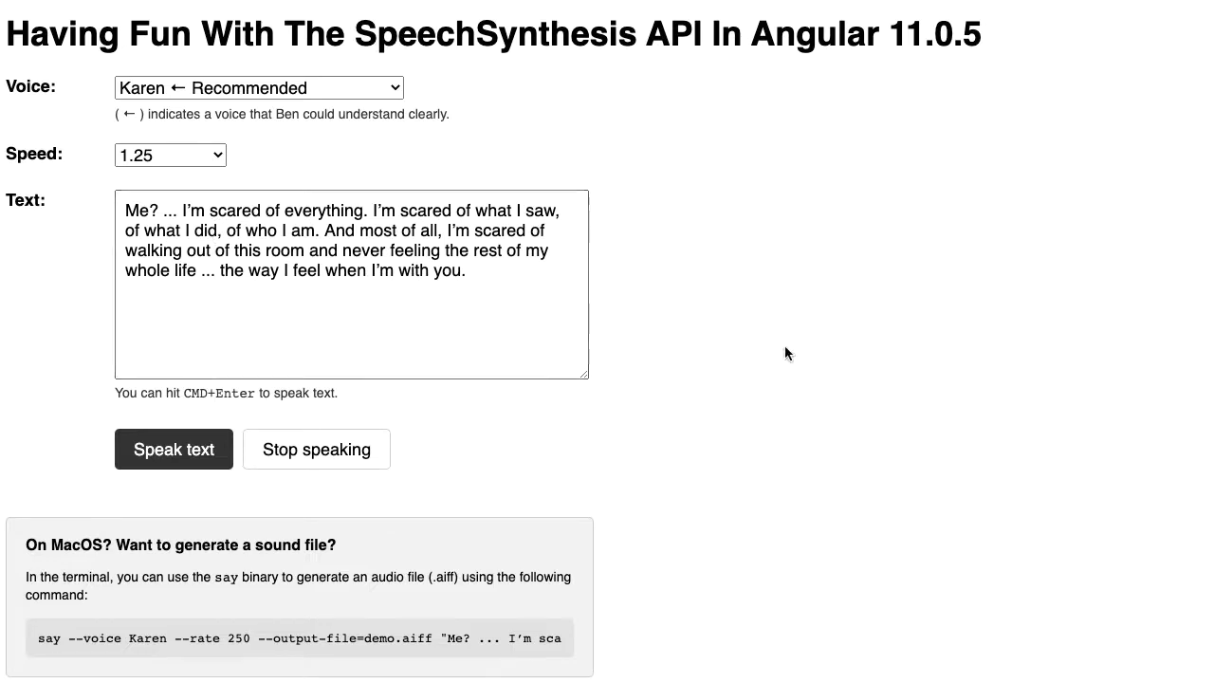
Choose the Fred voice and have it speak the quote at speed 0.5
{"action": "left_click", "coordinate": [258, 87]}
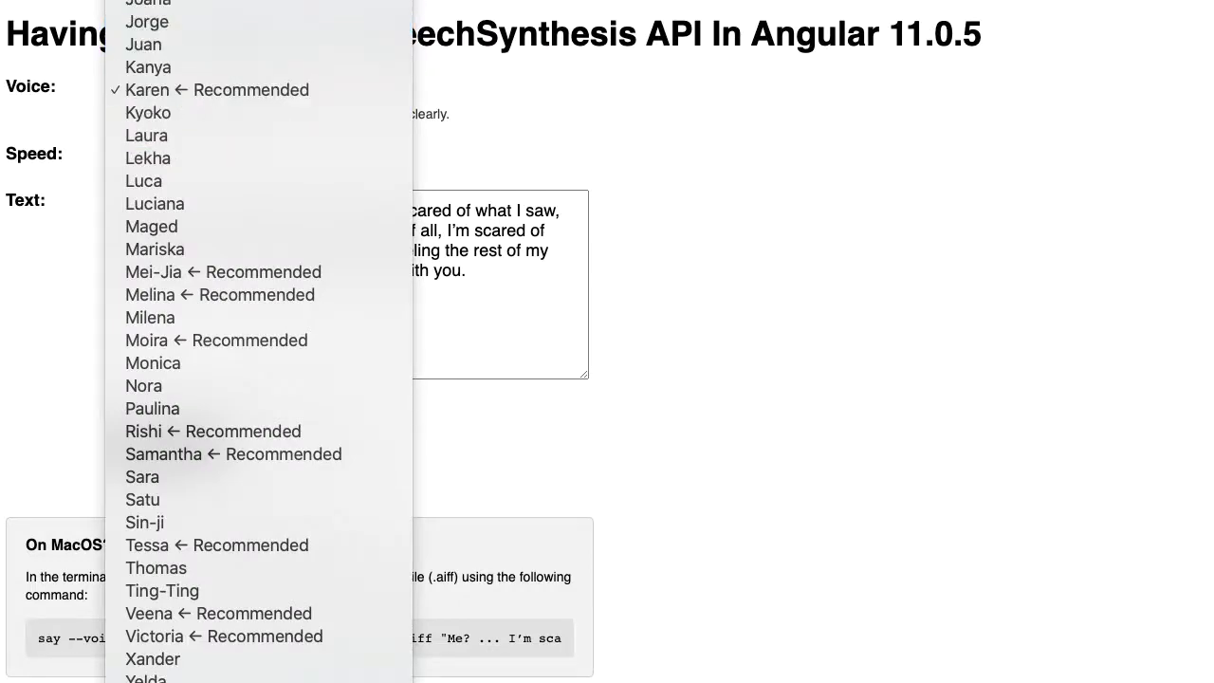
{"action": "left_click", "coordinate": [171, 154]}
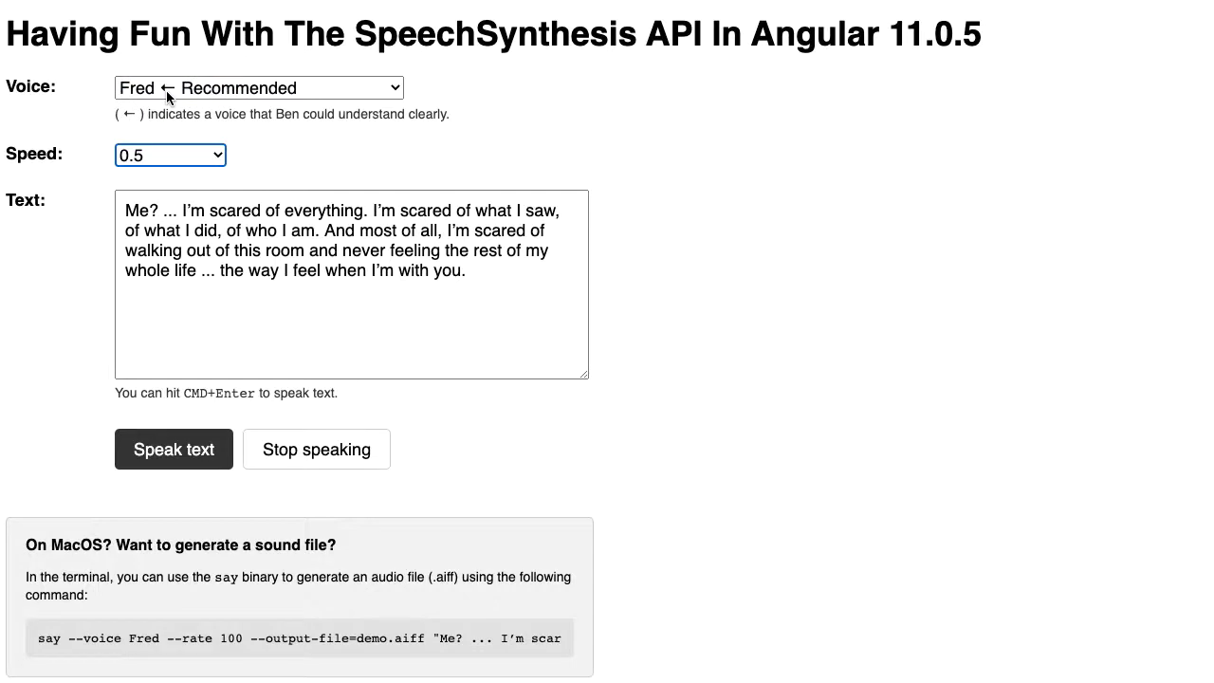
{"action": "left_click", "coordinate": [174, 449]}
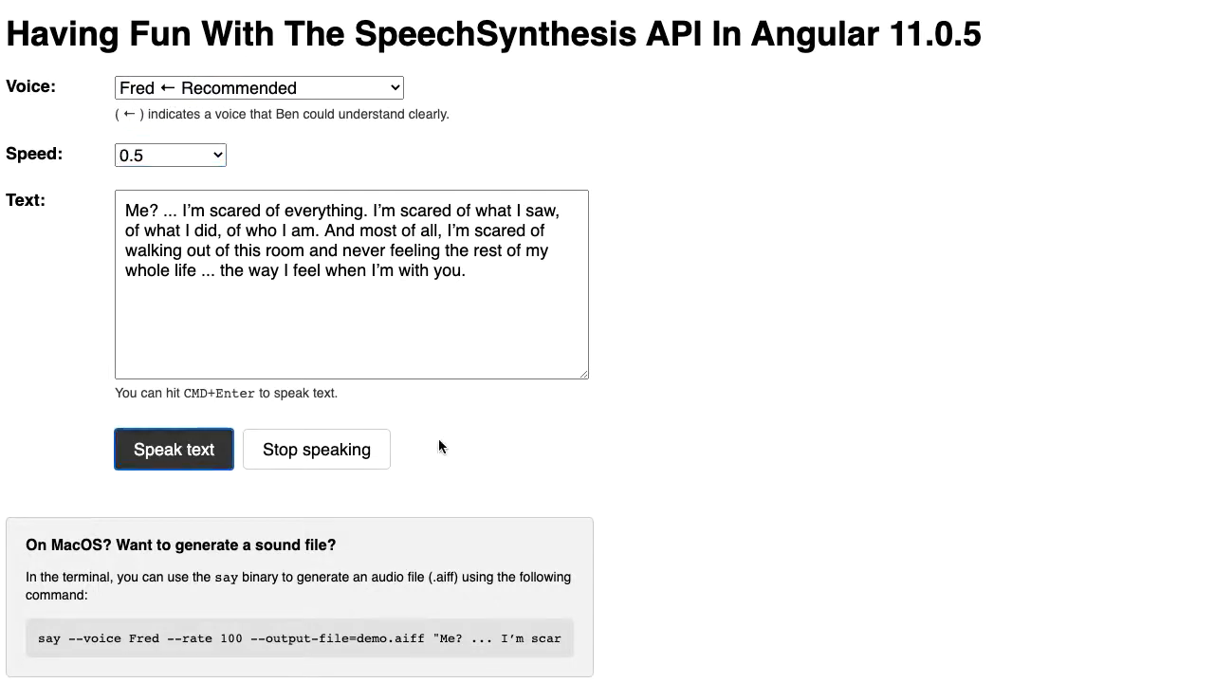
{"action": "mouse_move", "coordinate": [341, 461]}
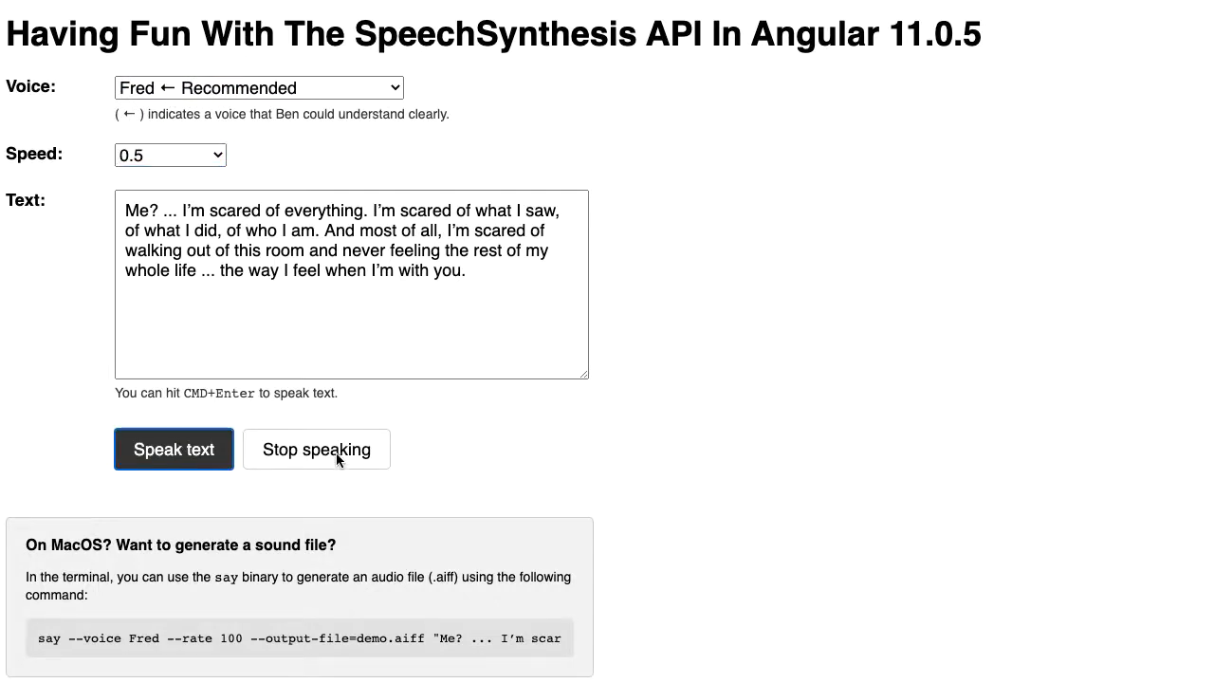